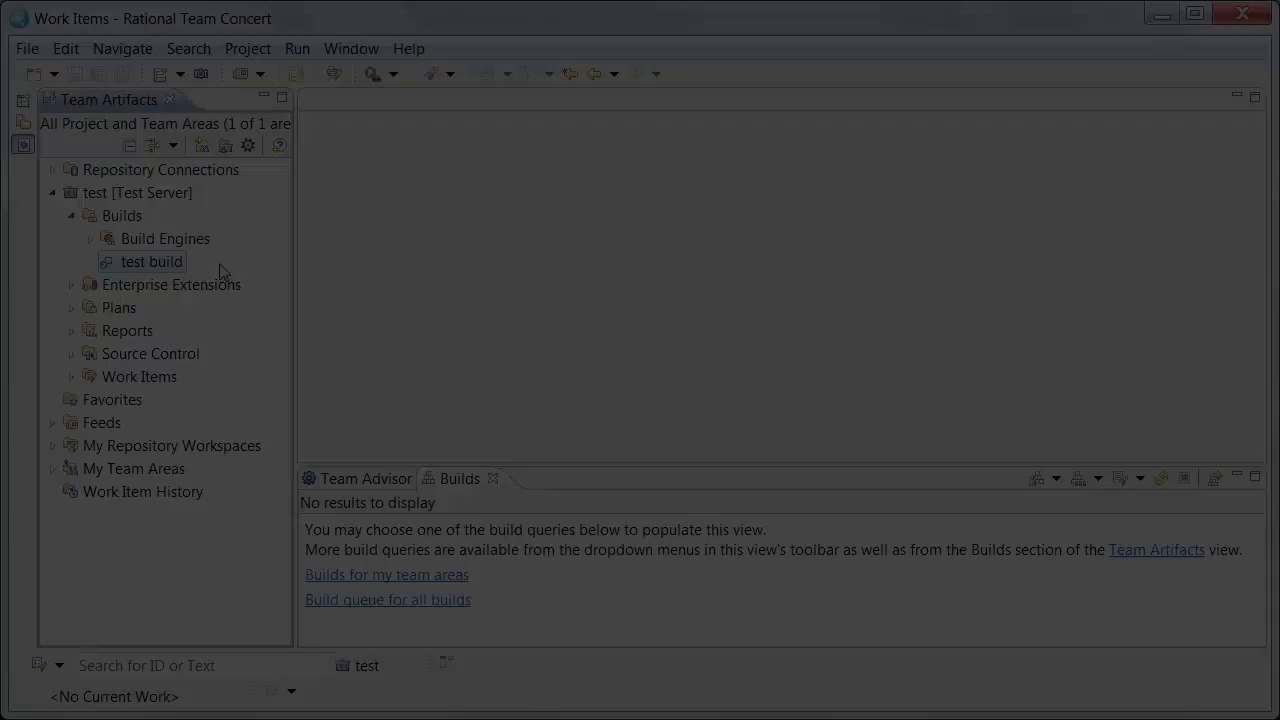
Set the test build definition's number of logs to publish to 15 under Output Publishing.
right_click(152, 260)
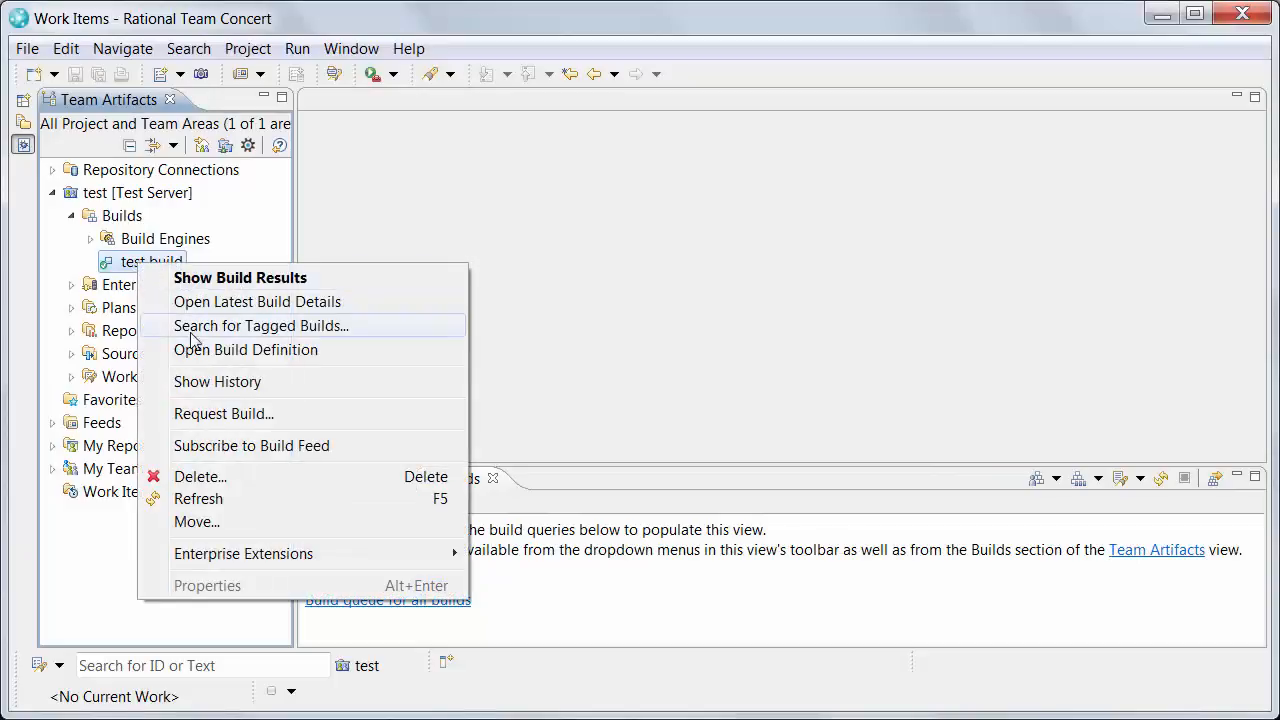
click(244, 348)
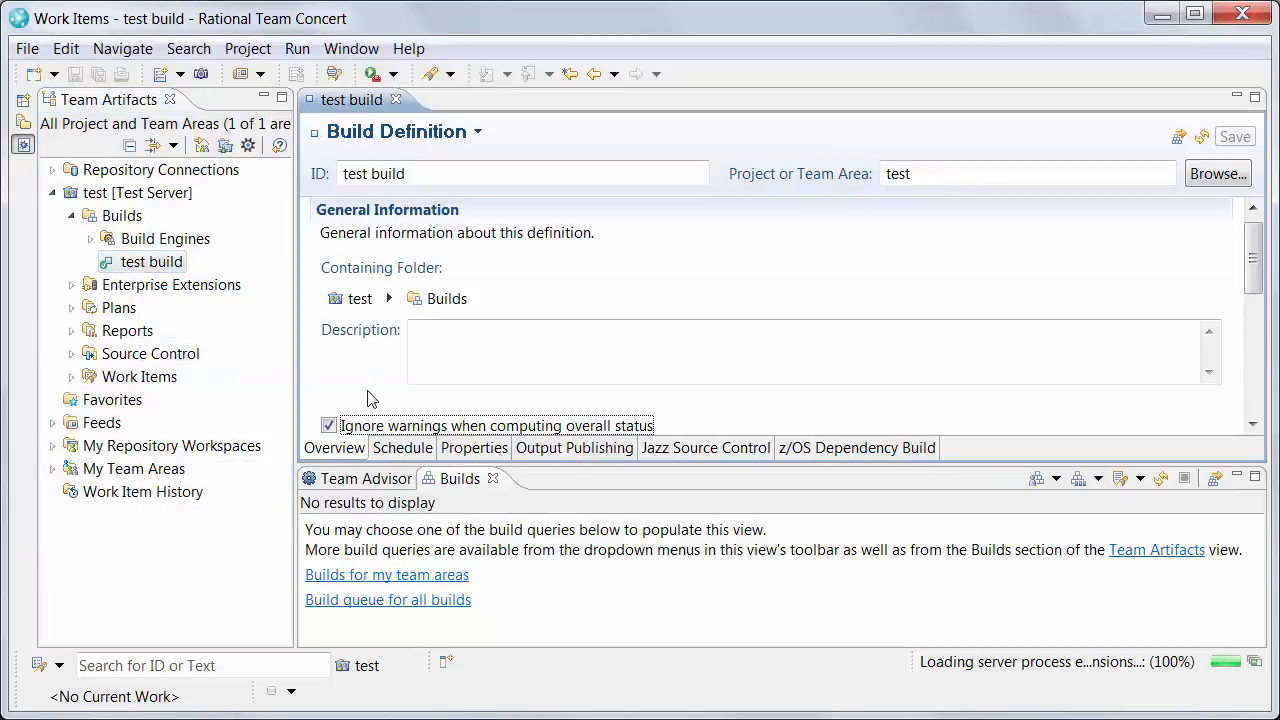
click(572, 448)
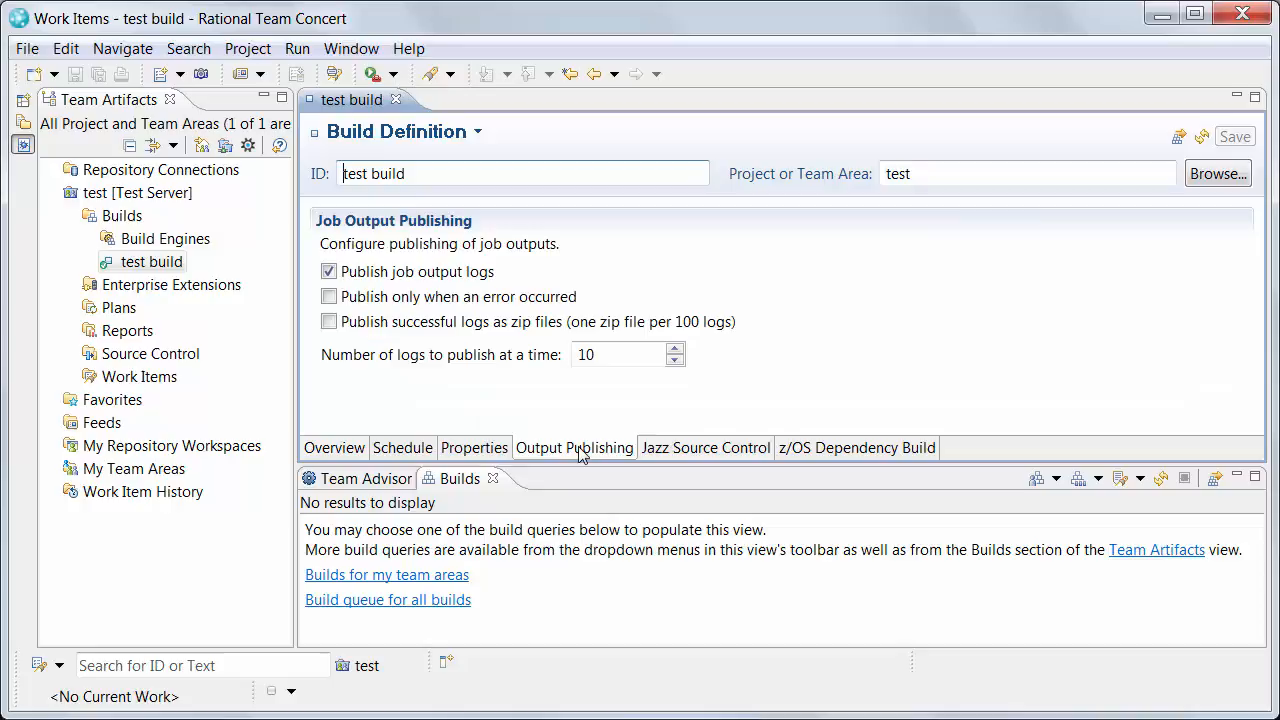
mouse_move(398, 368)
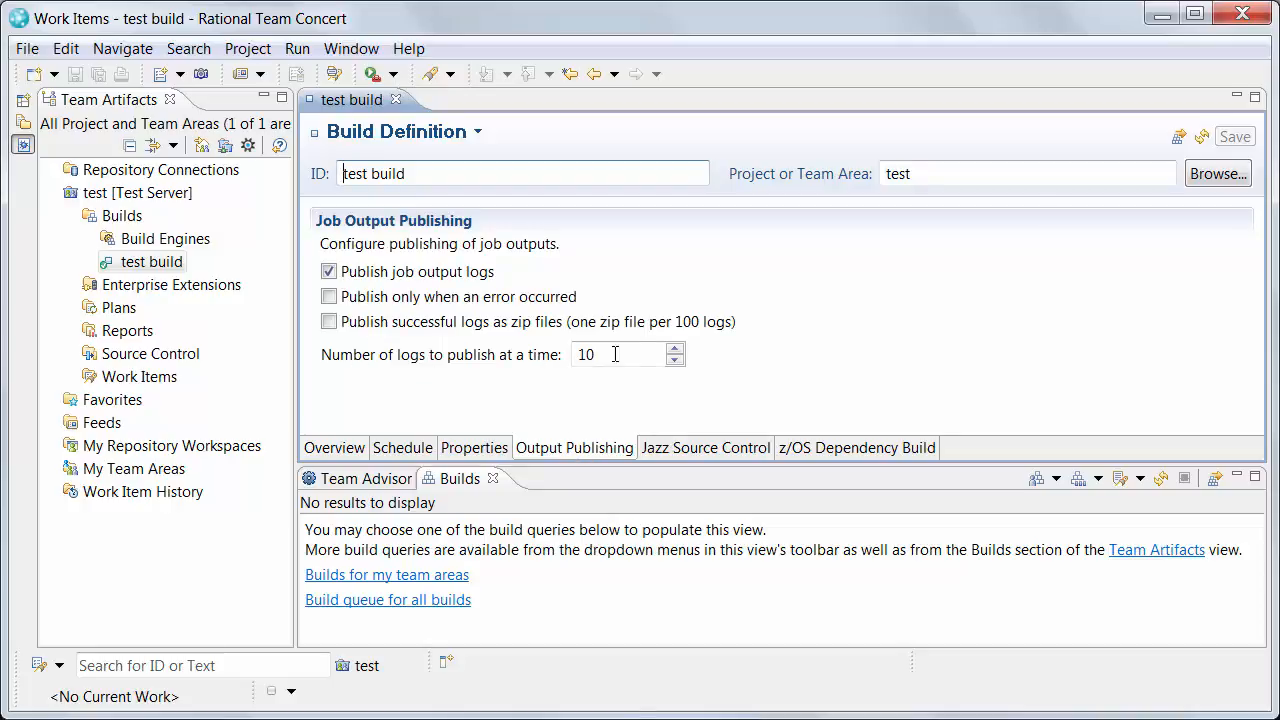
click(676, 348)
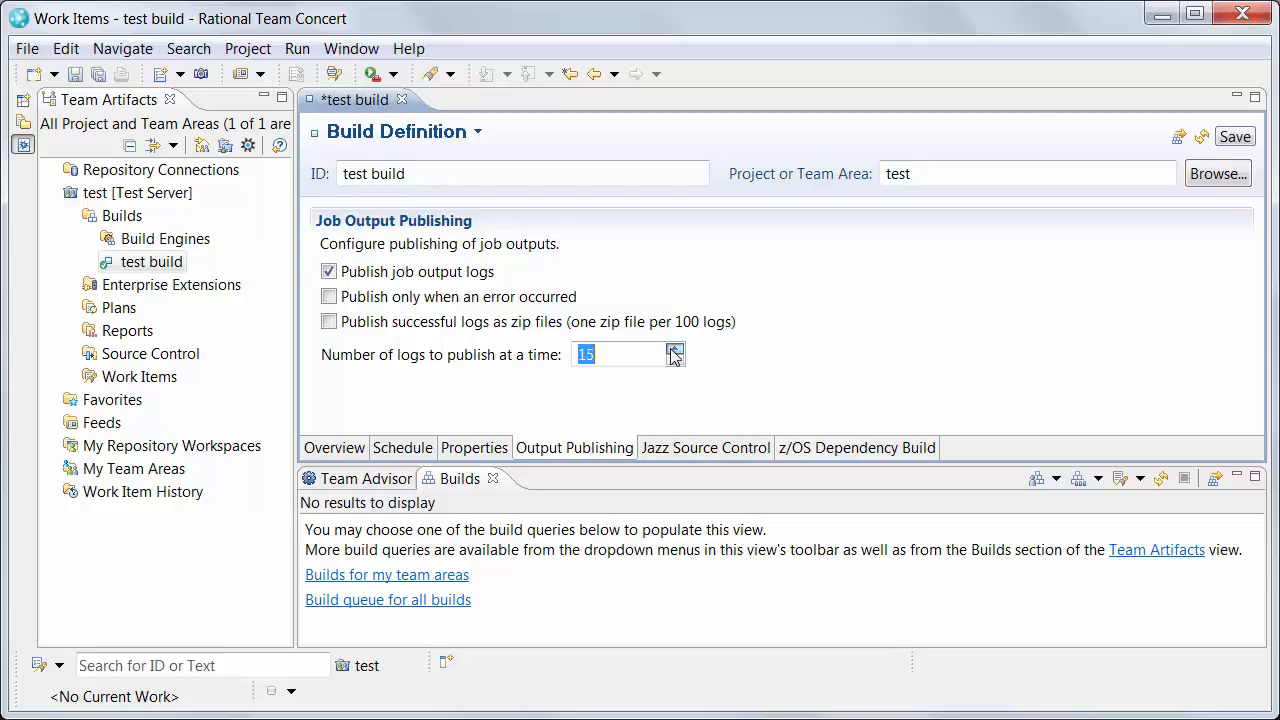
click(674, 348)
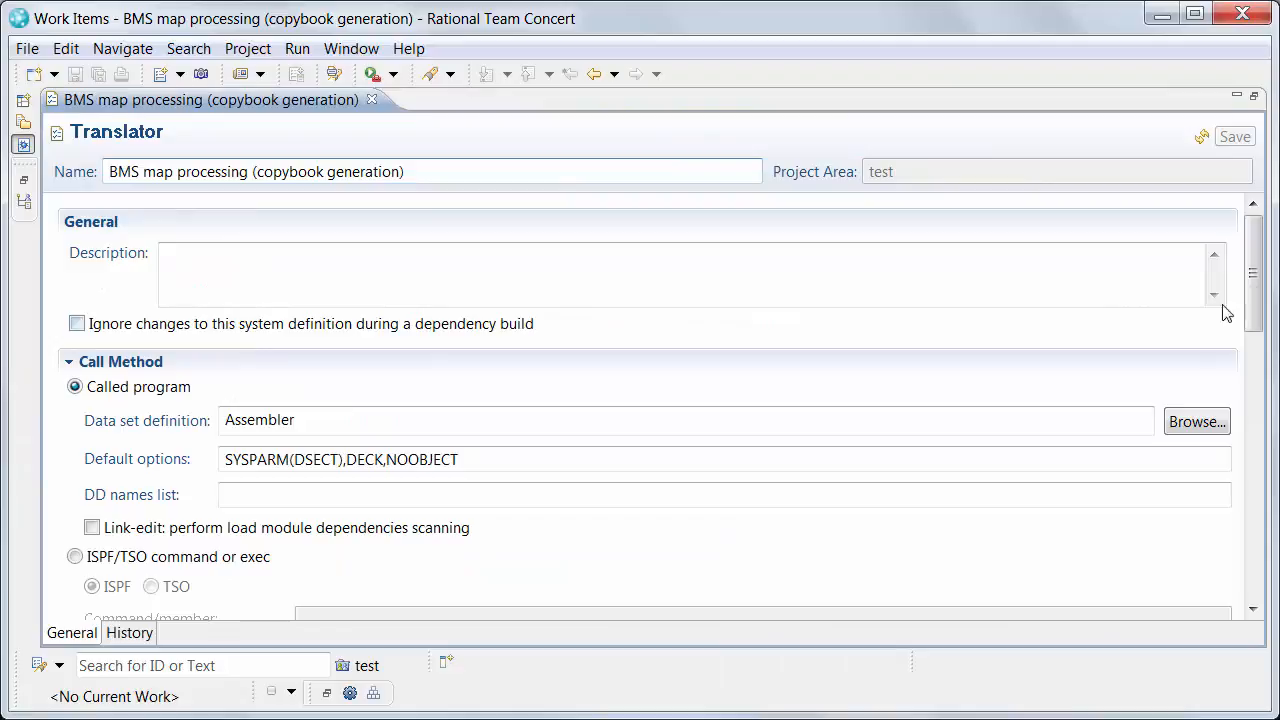
Edit the SYSPRINT DD allocation and show its Publishing settings.
scroll(down, 3)
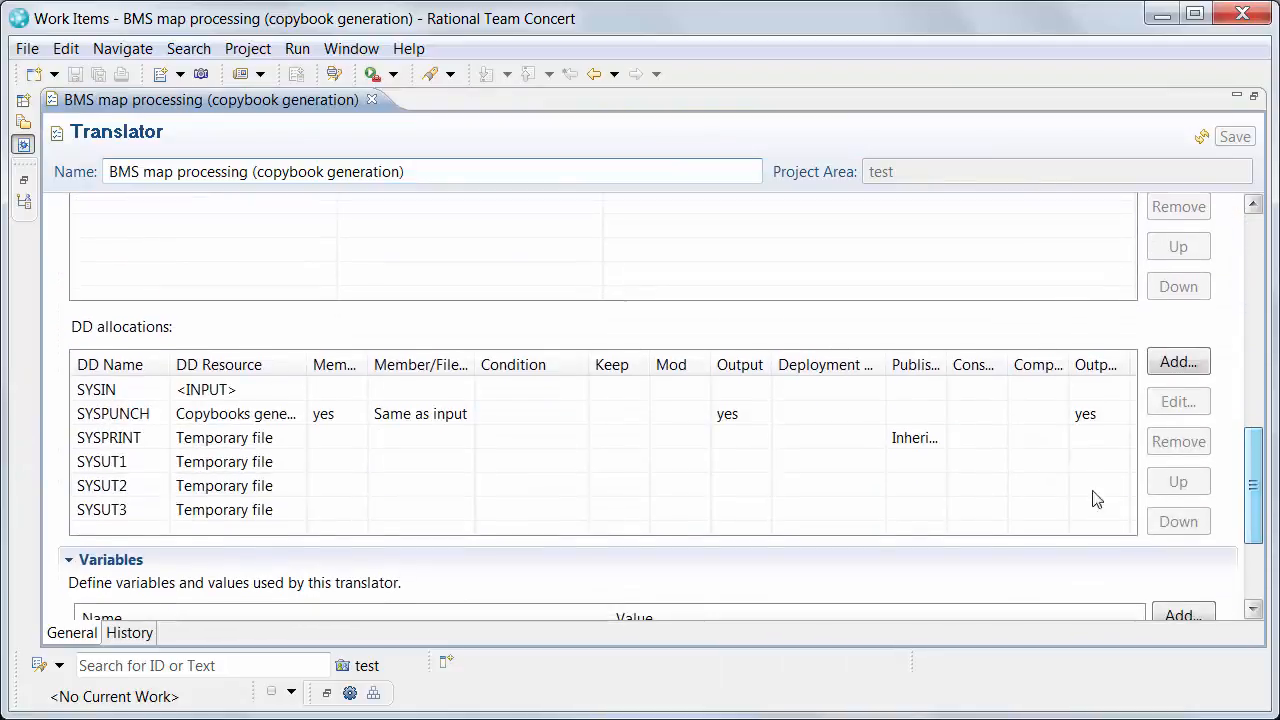
click(1178, 400)
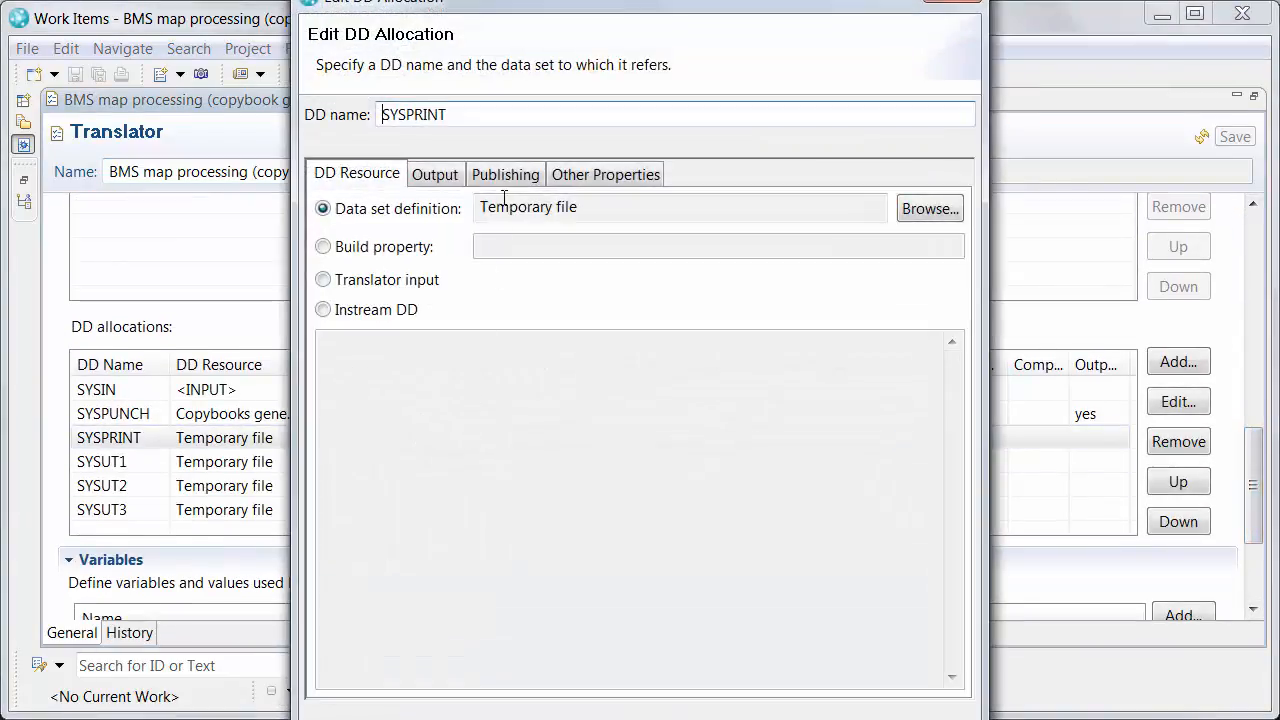
click(504, 174)
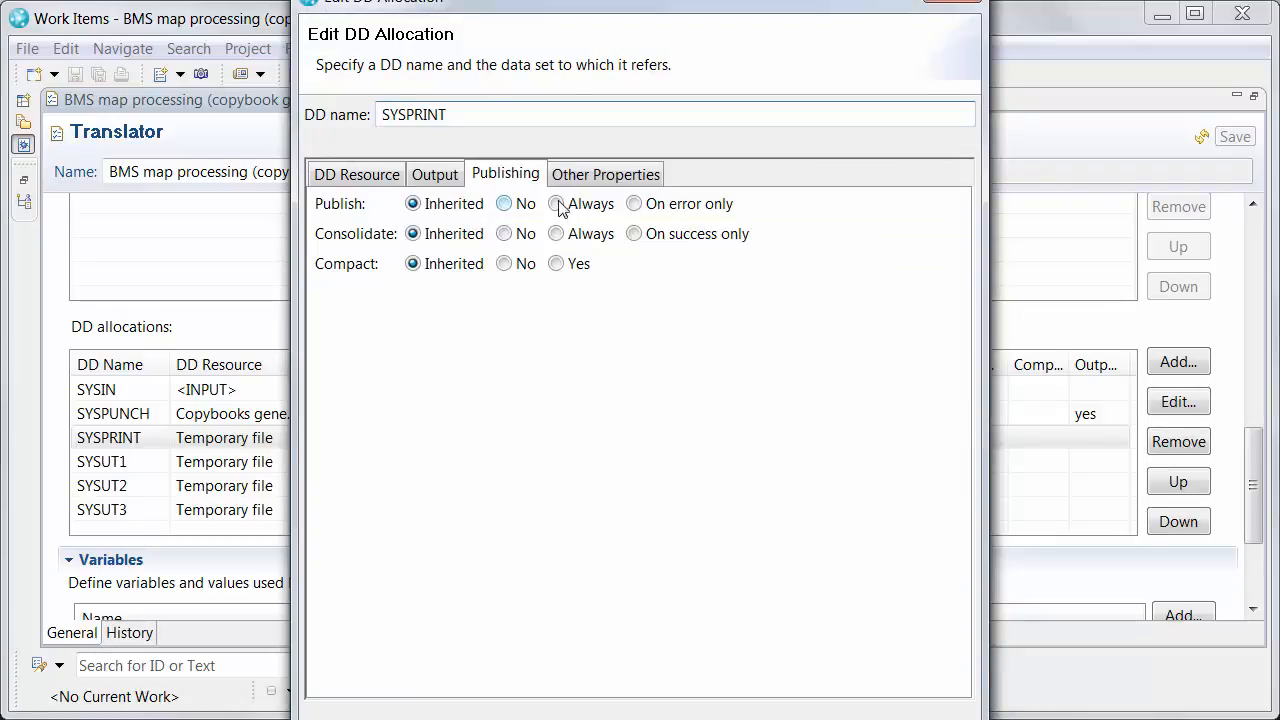
mouse_move(556, 204)
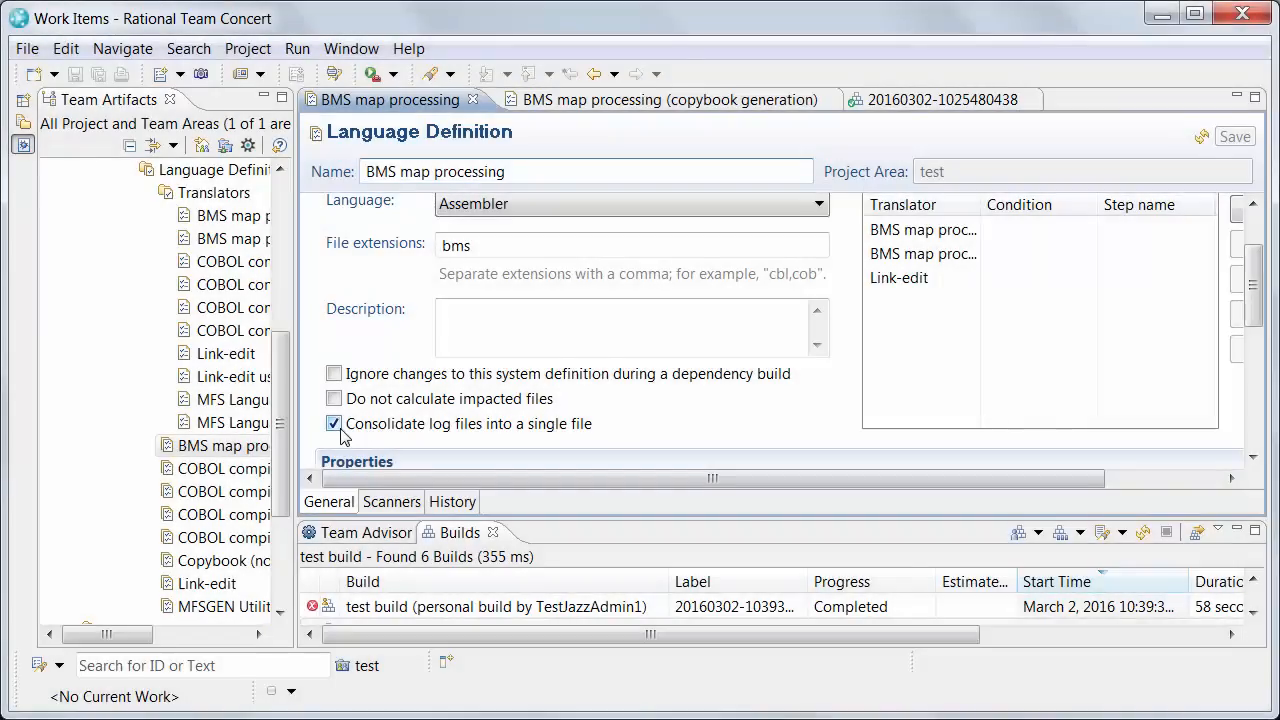
mouse_move(568, 438)
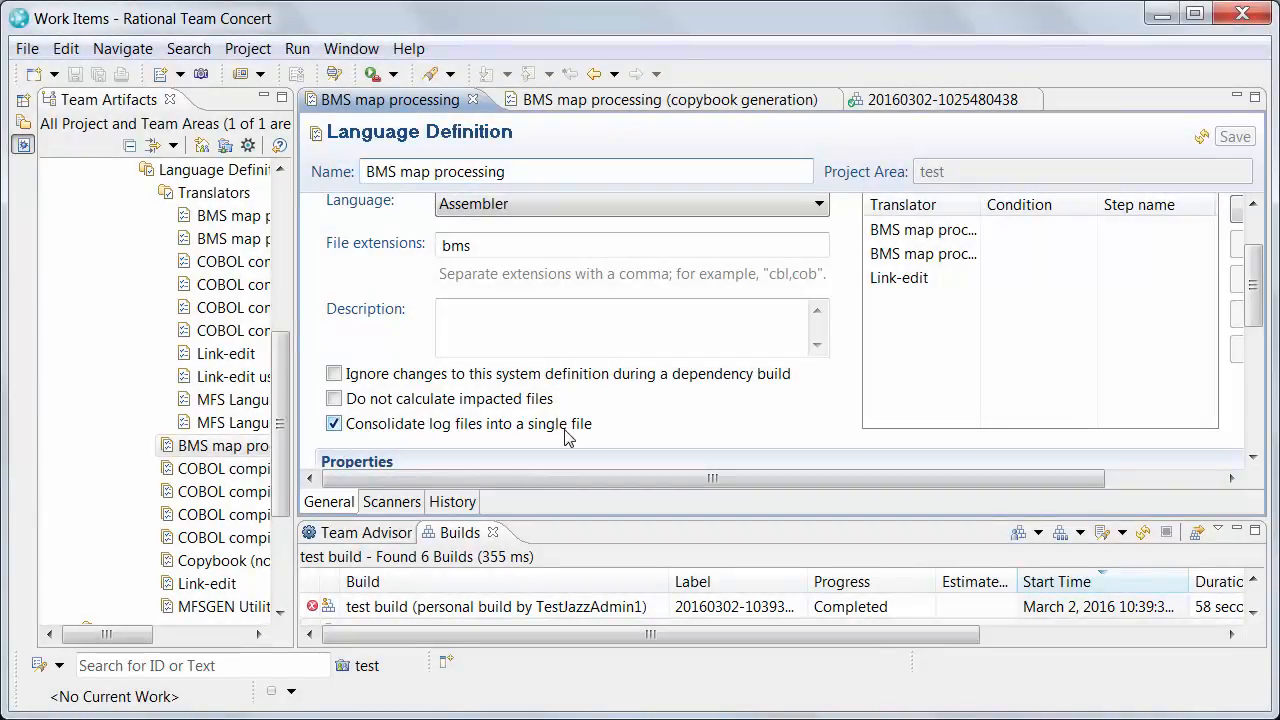
mouse_move(592, 436)
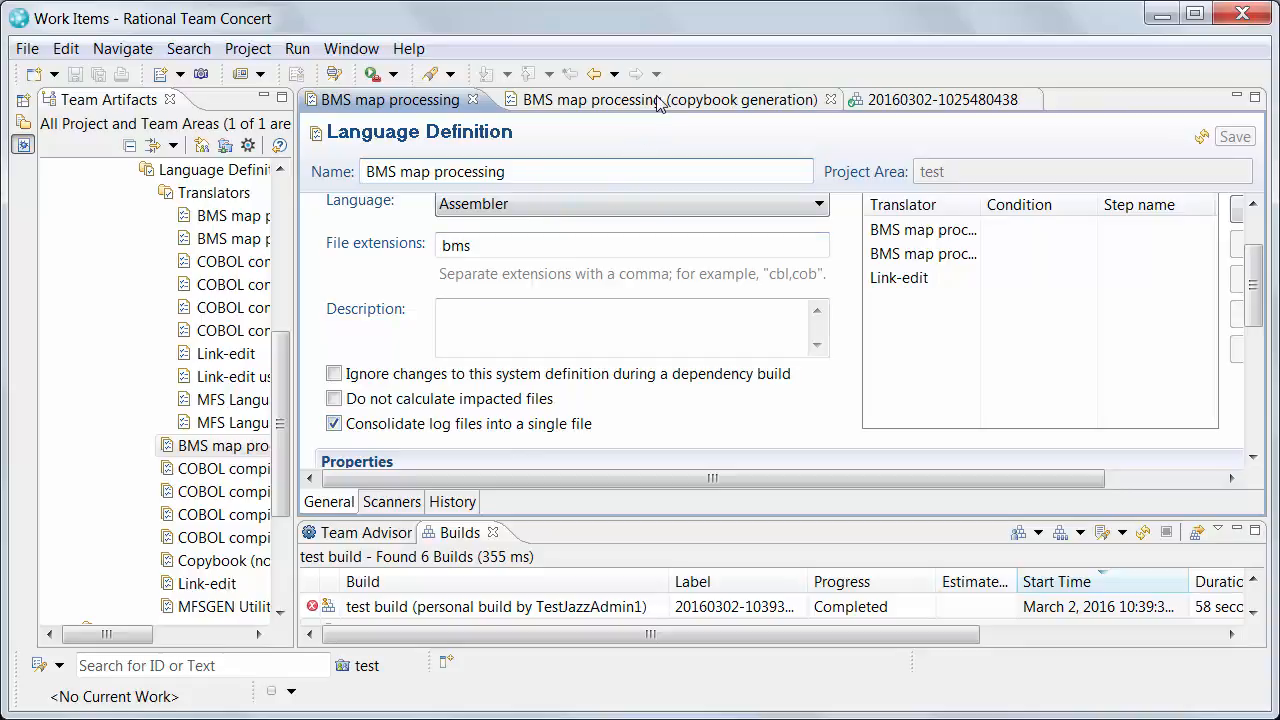
Return to the copybook generation translator after reviewing log consolidation.
click(660, 100)
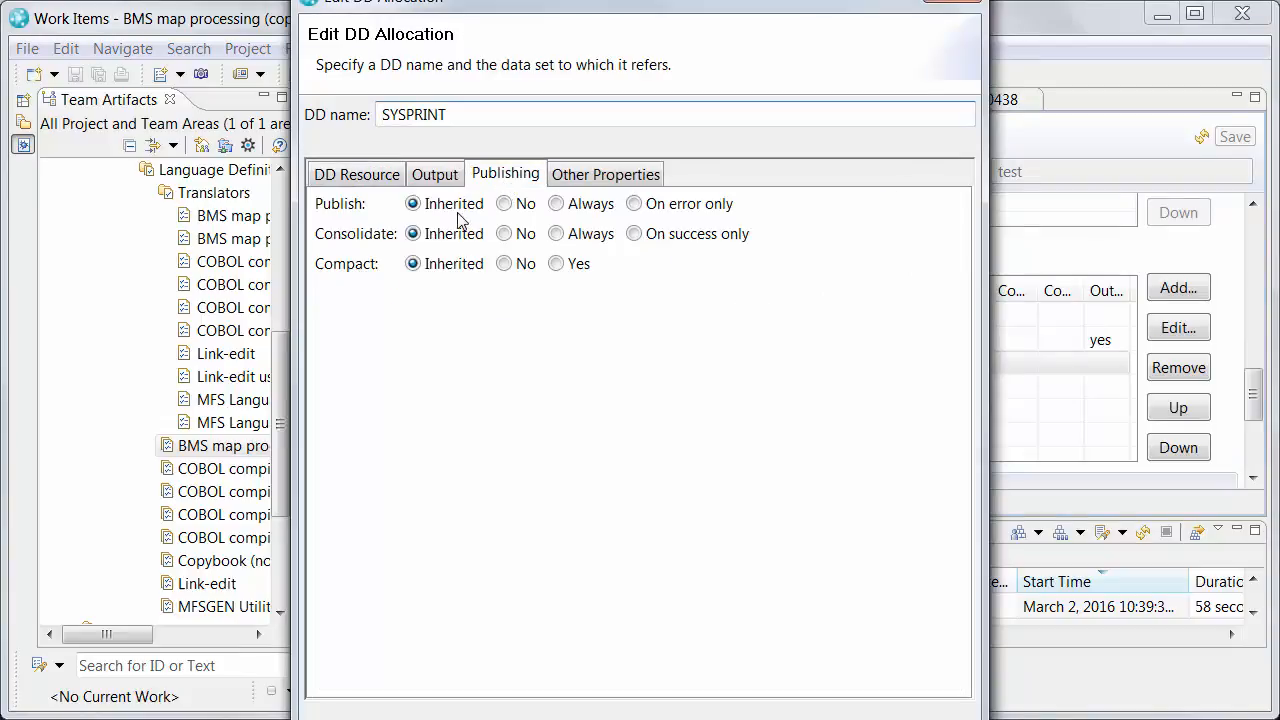
mouse_move(456, 232)
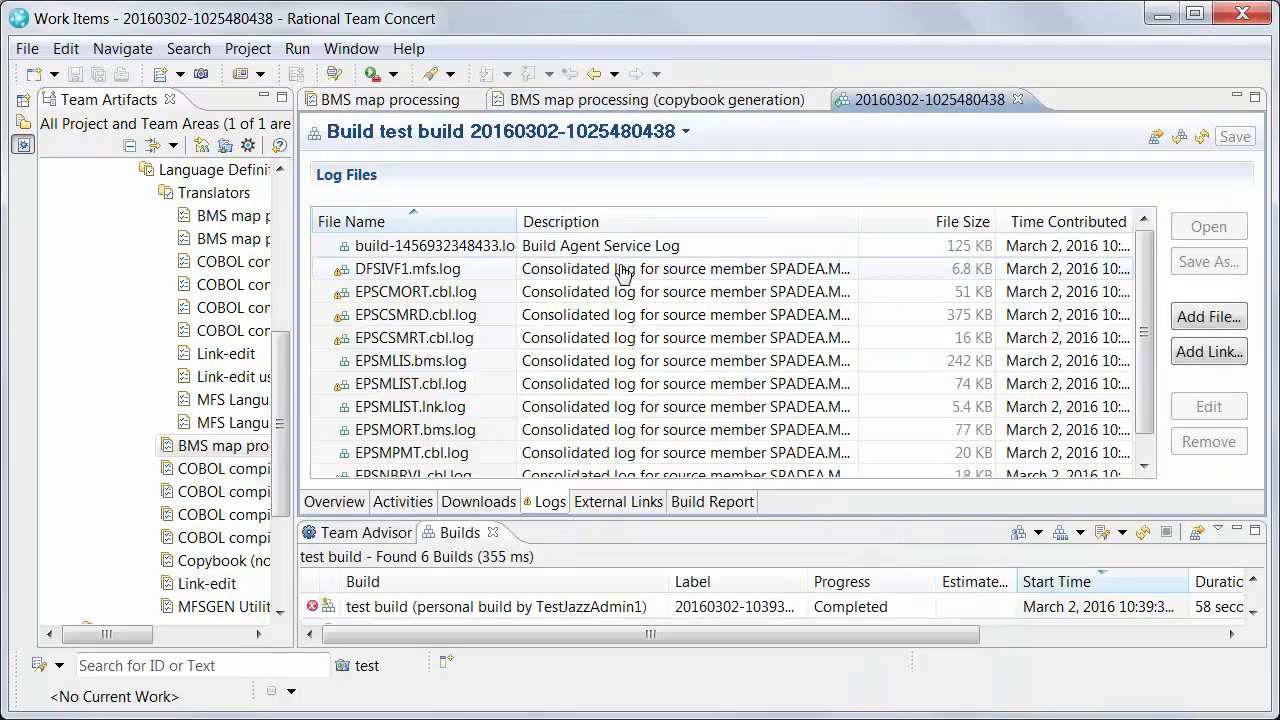
mouse_move(610, 328)
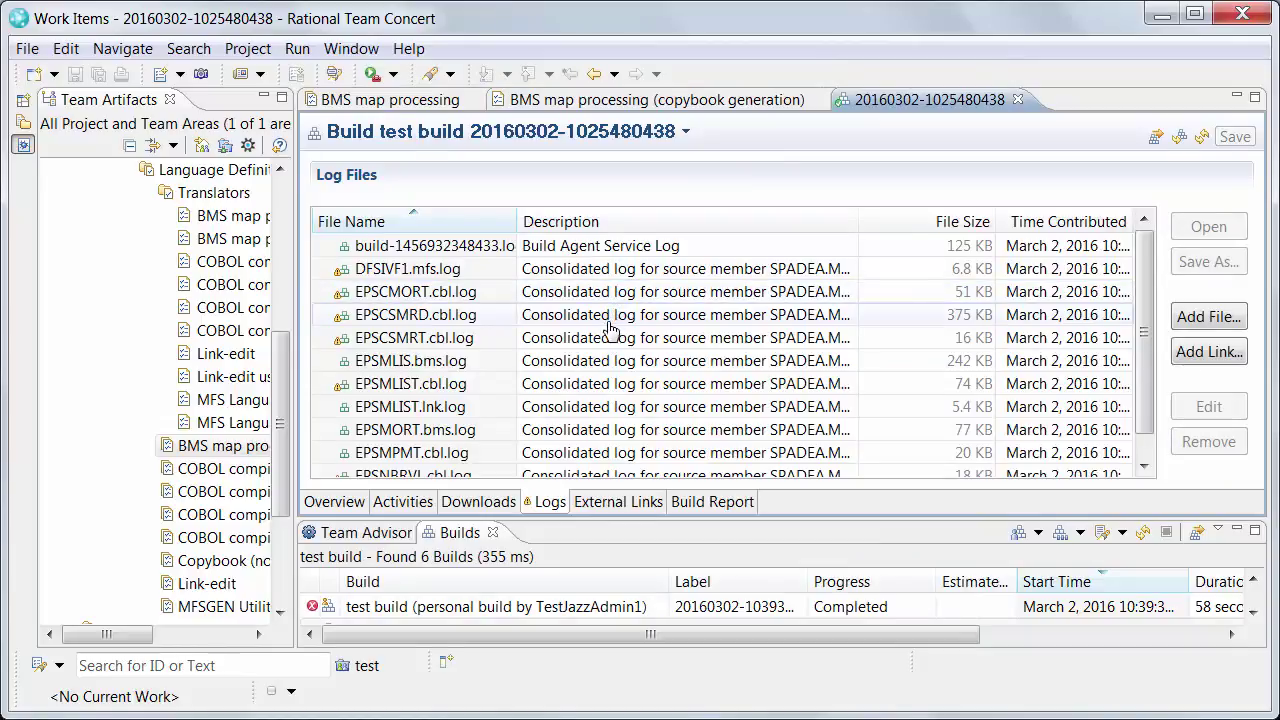
click(408, 360)
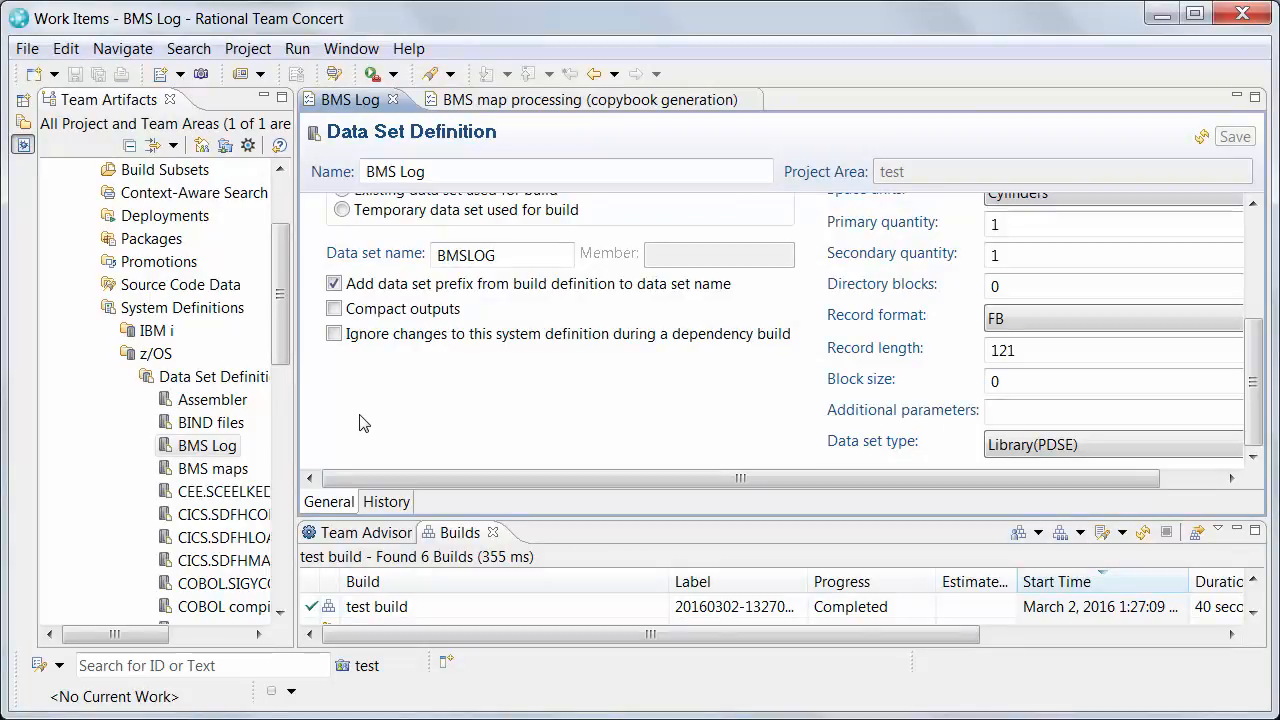
mouse_move(334, 308)
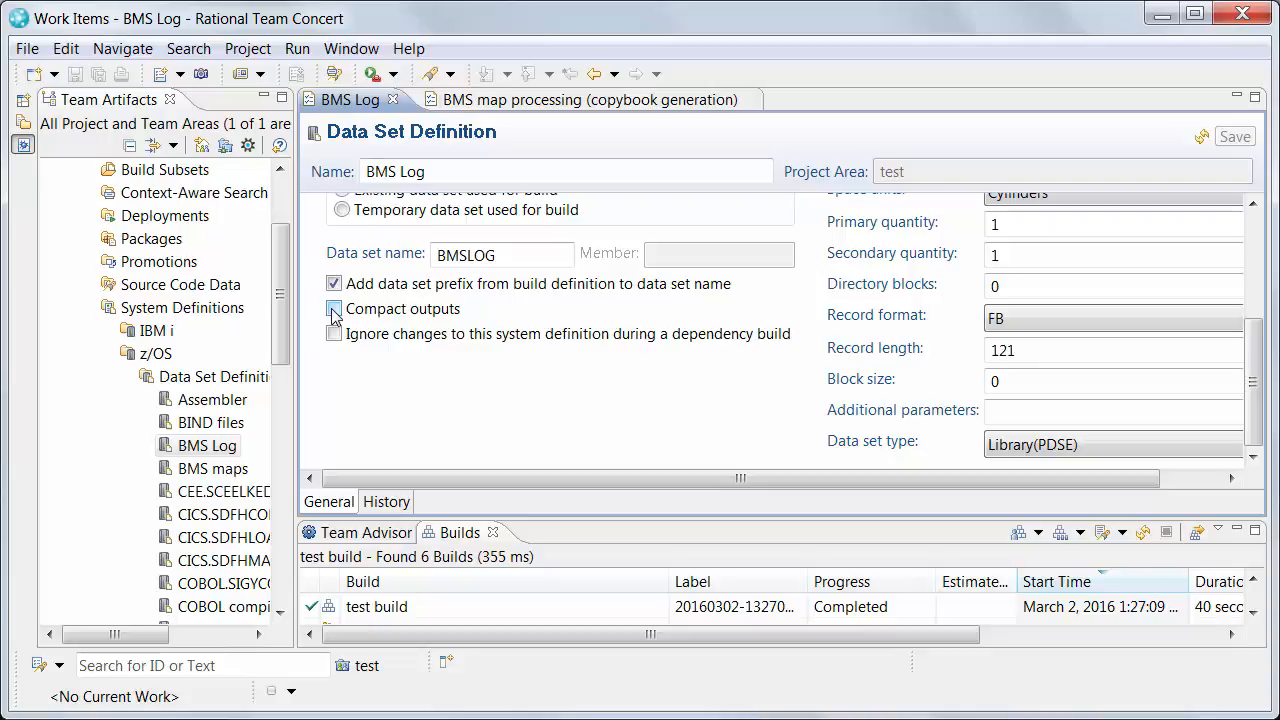
Enable Compact outputs on the BMS Log data set definition, save, and return to the translator.
click(332, 308)
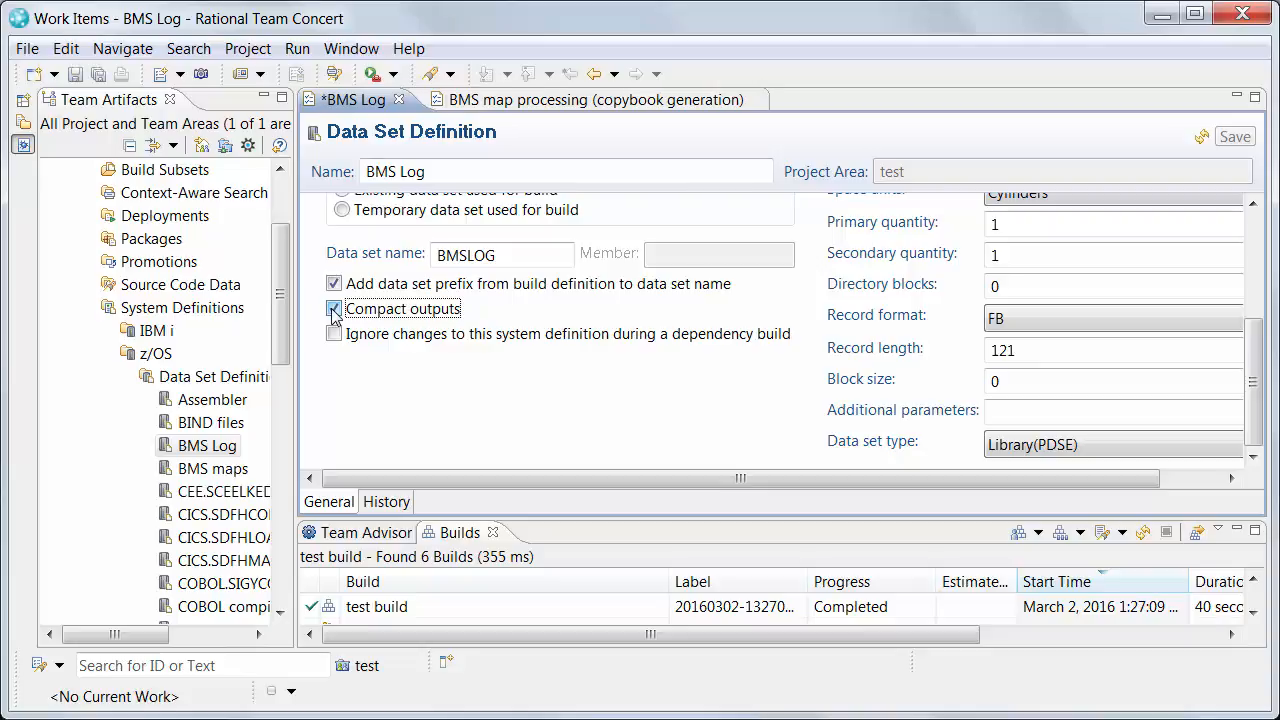
click(332, 308)
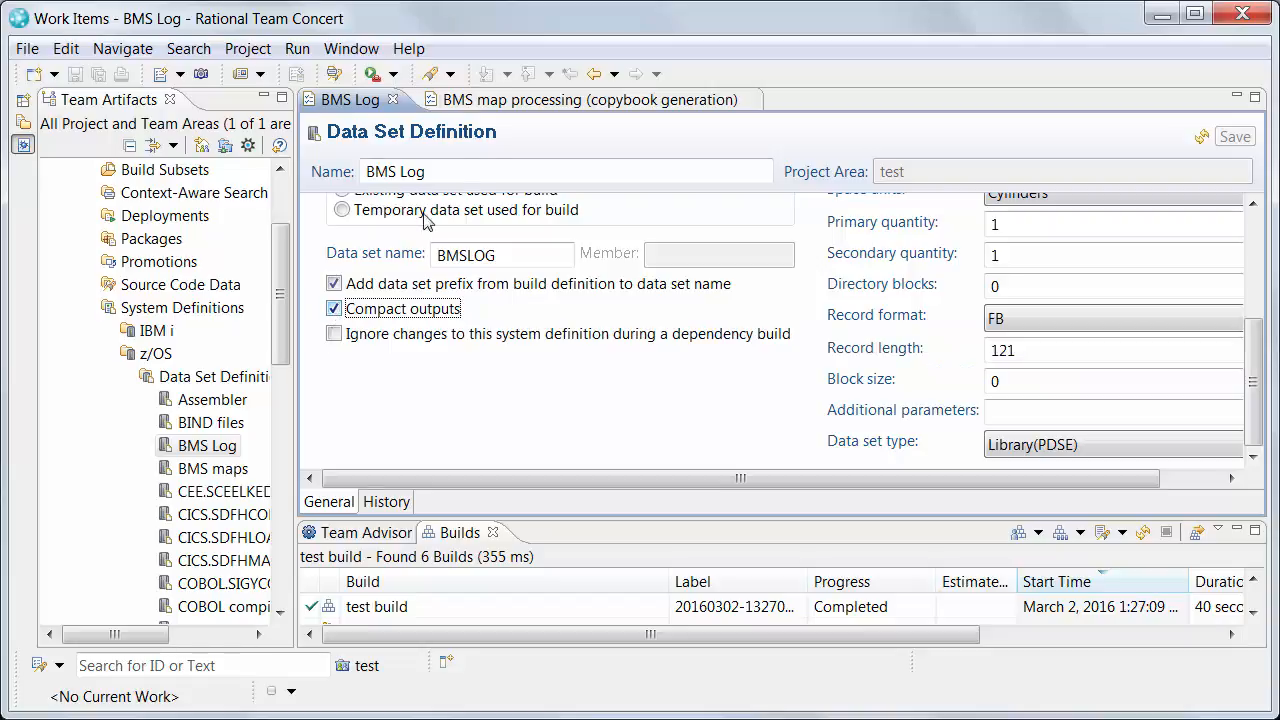
click(584, 100)
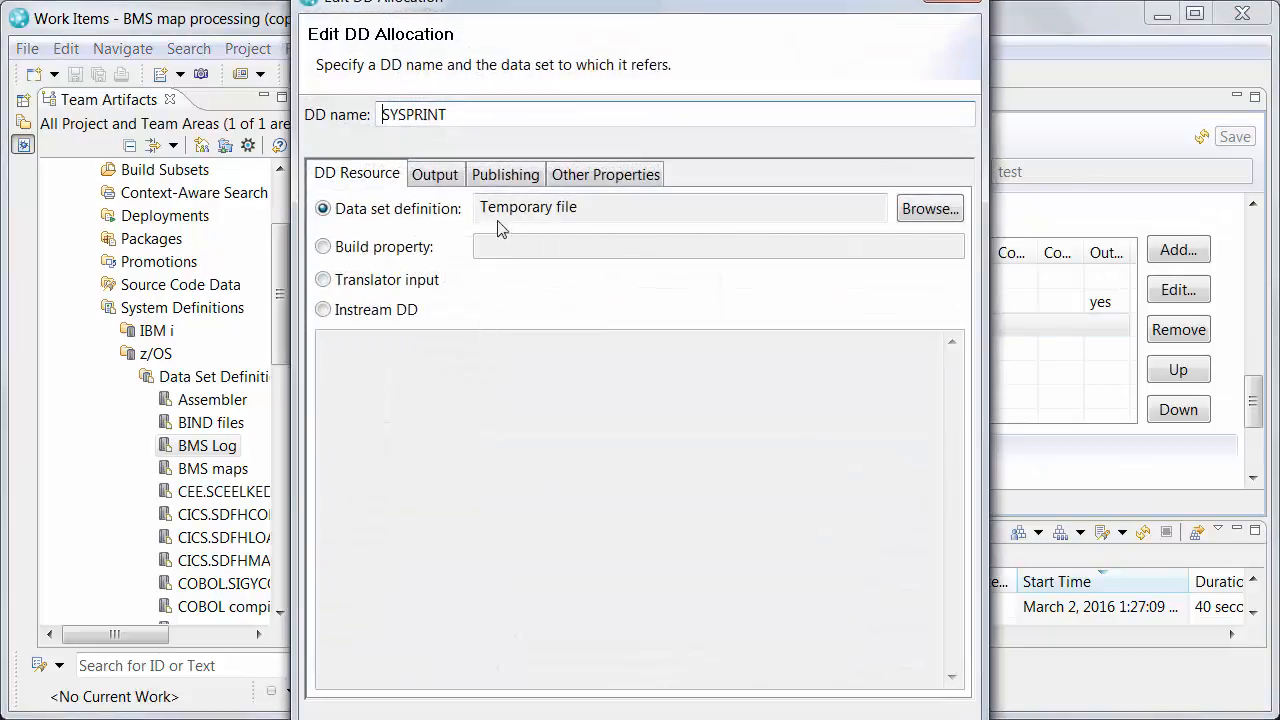
Show SYSPRINT's DD Resource settings in the copybook generation translator.
click(504, 174)
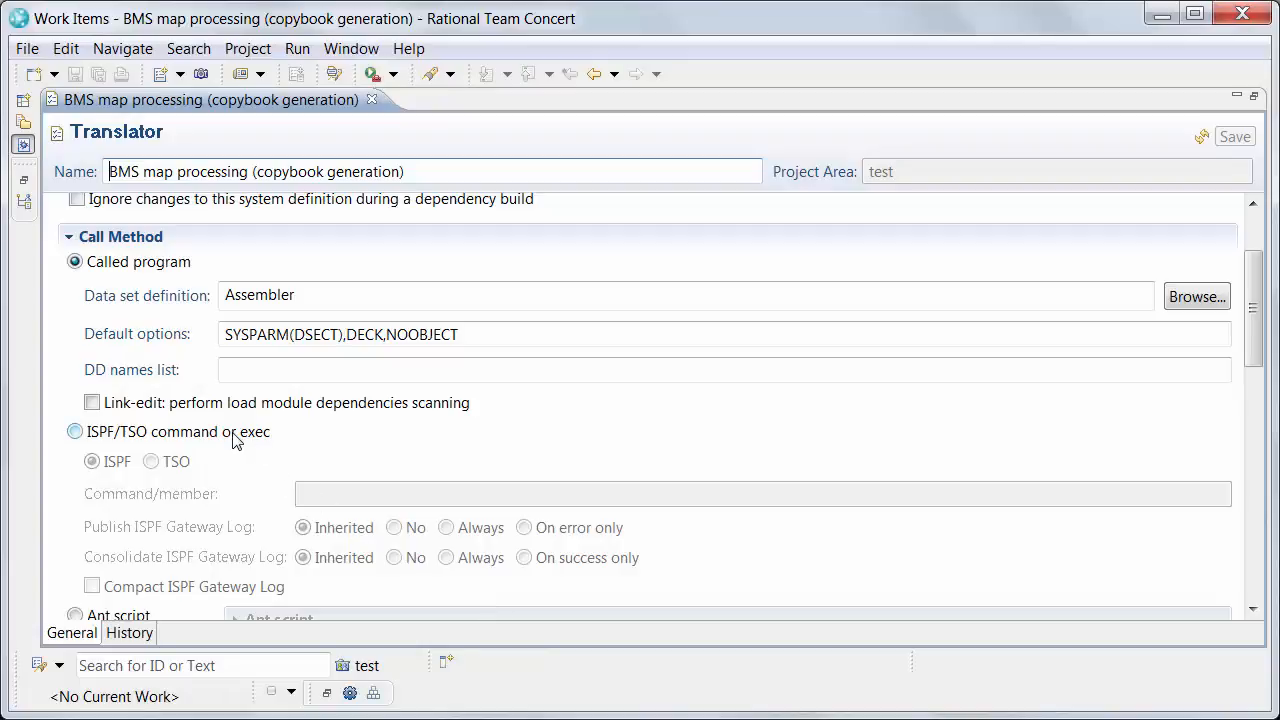
Switch the translator's call method to ISPF/TSO command or exec, trying TSO then settling on ISPF.
click(70, 432)
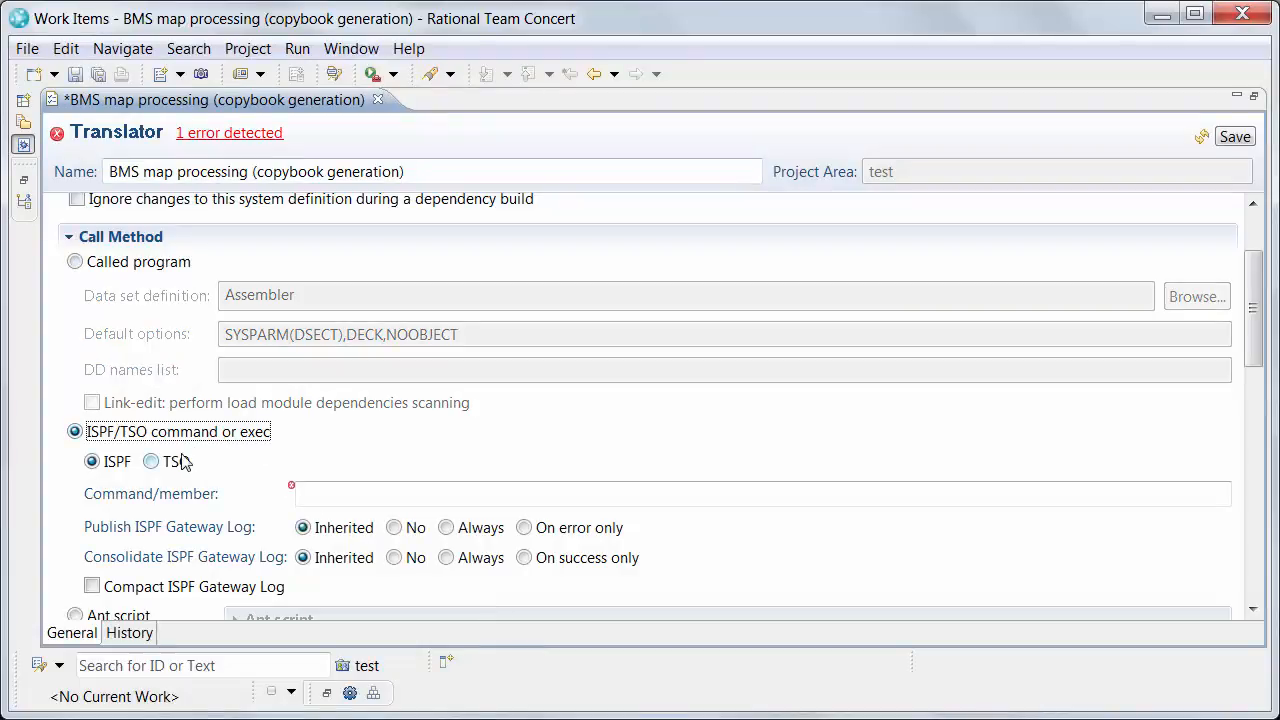
click(150, 462)
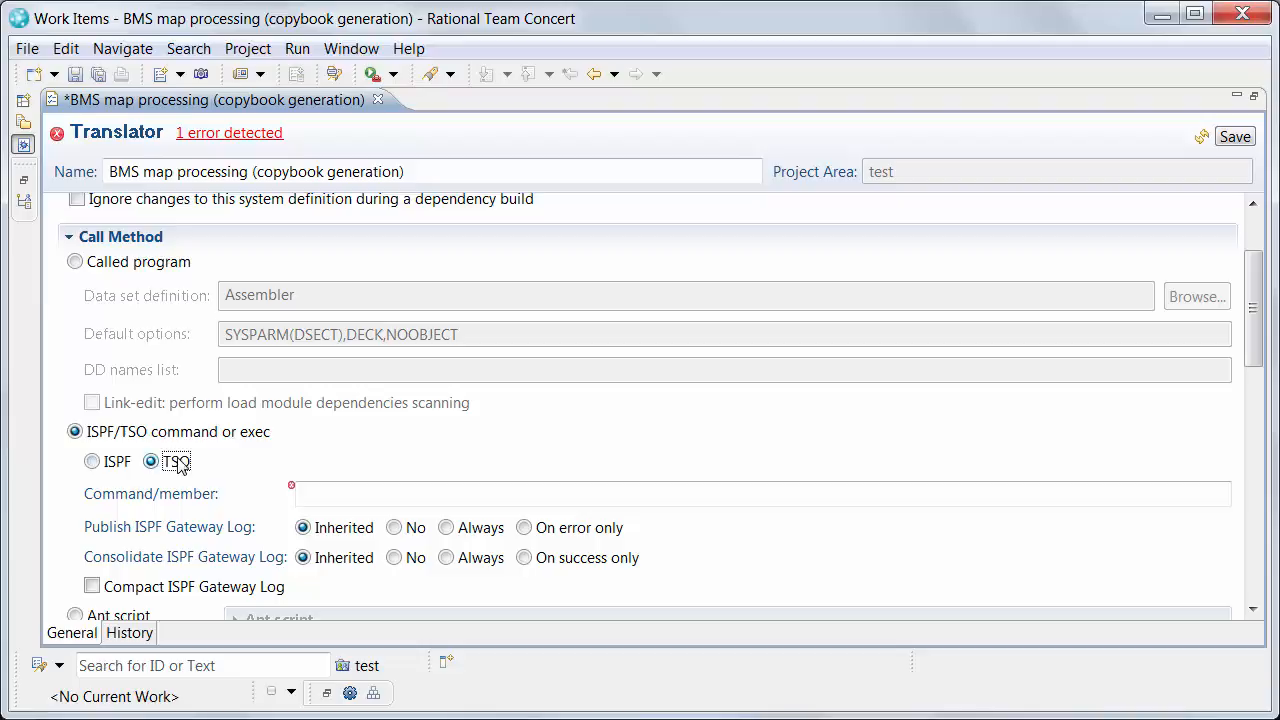
click(84, 462)
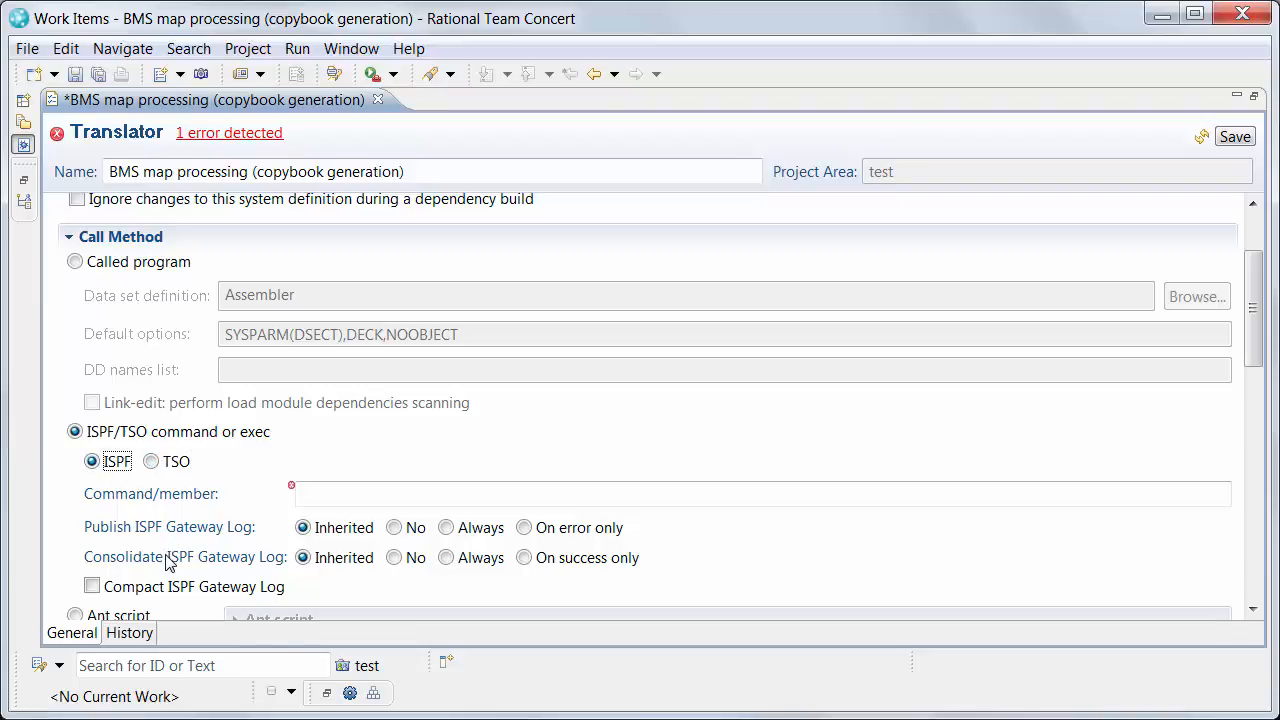
mouse_move(92, 586)
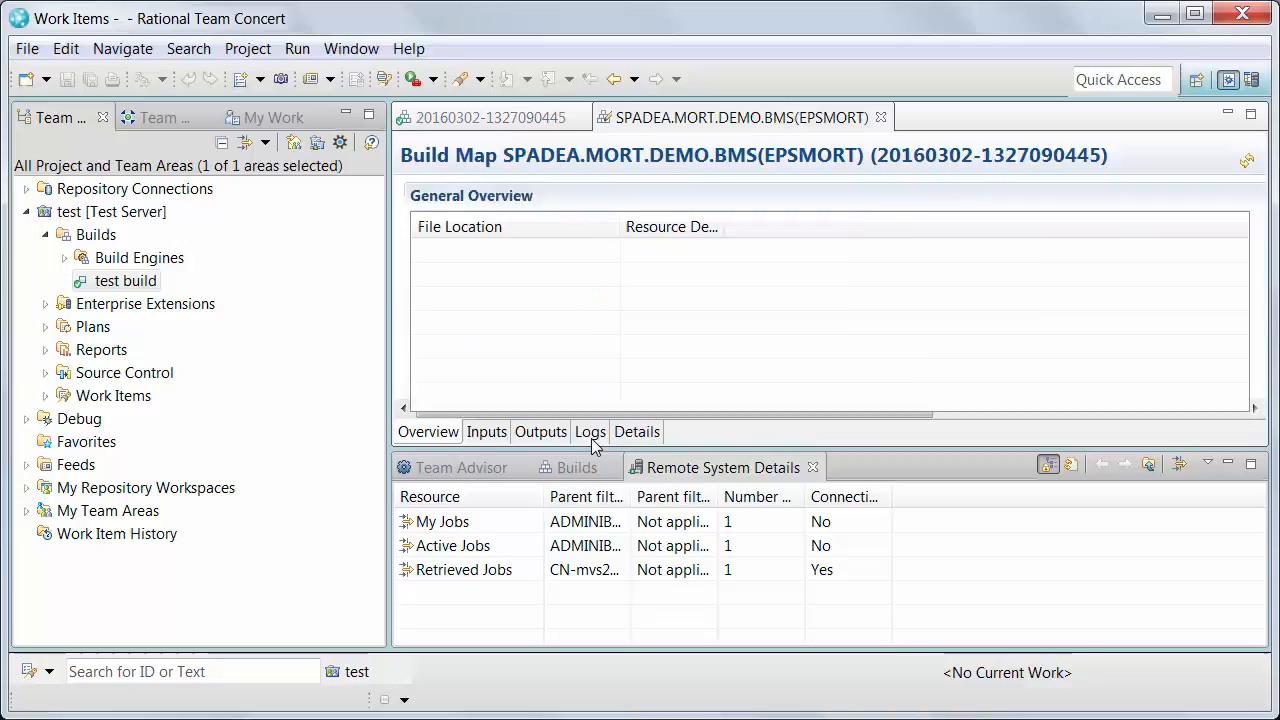
Open the SPADEA.MORT.DEMO.BMSLOG(EPSMORT) log member locally from the build map's Logs.
click(588, 432)
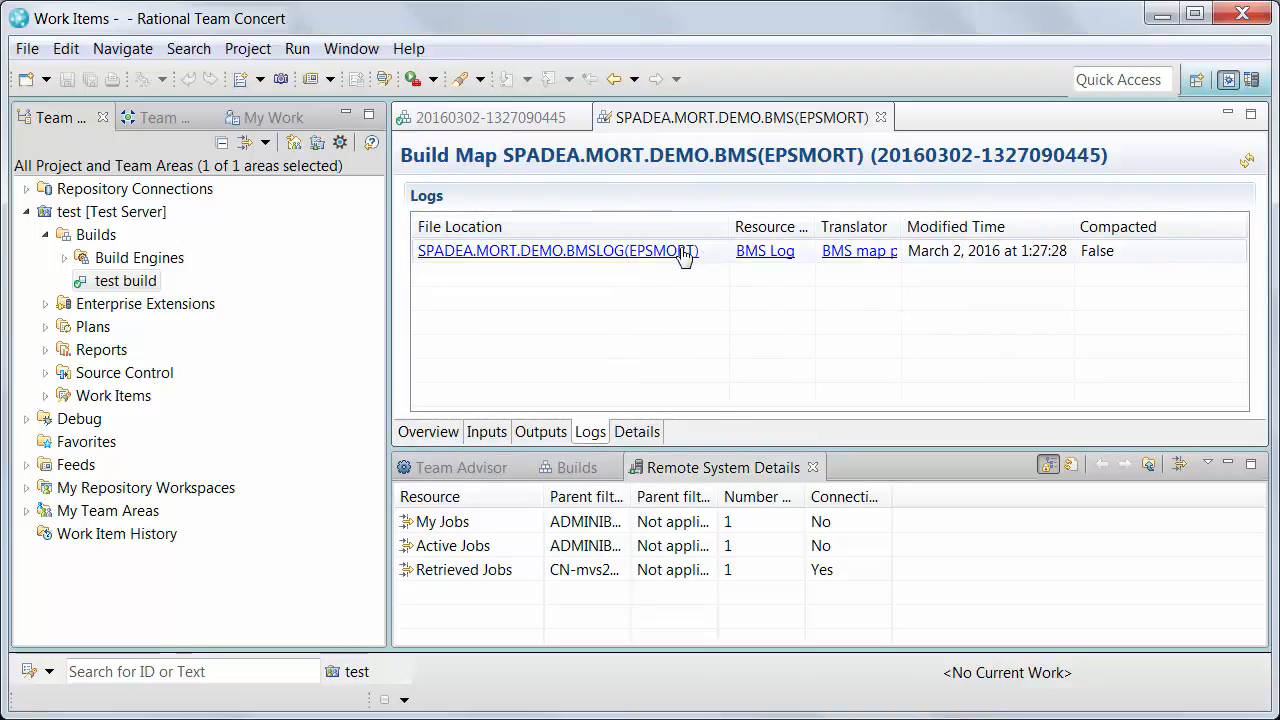
mouse_move(682, 256)
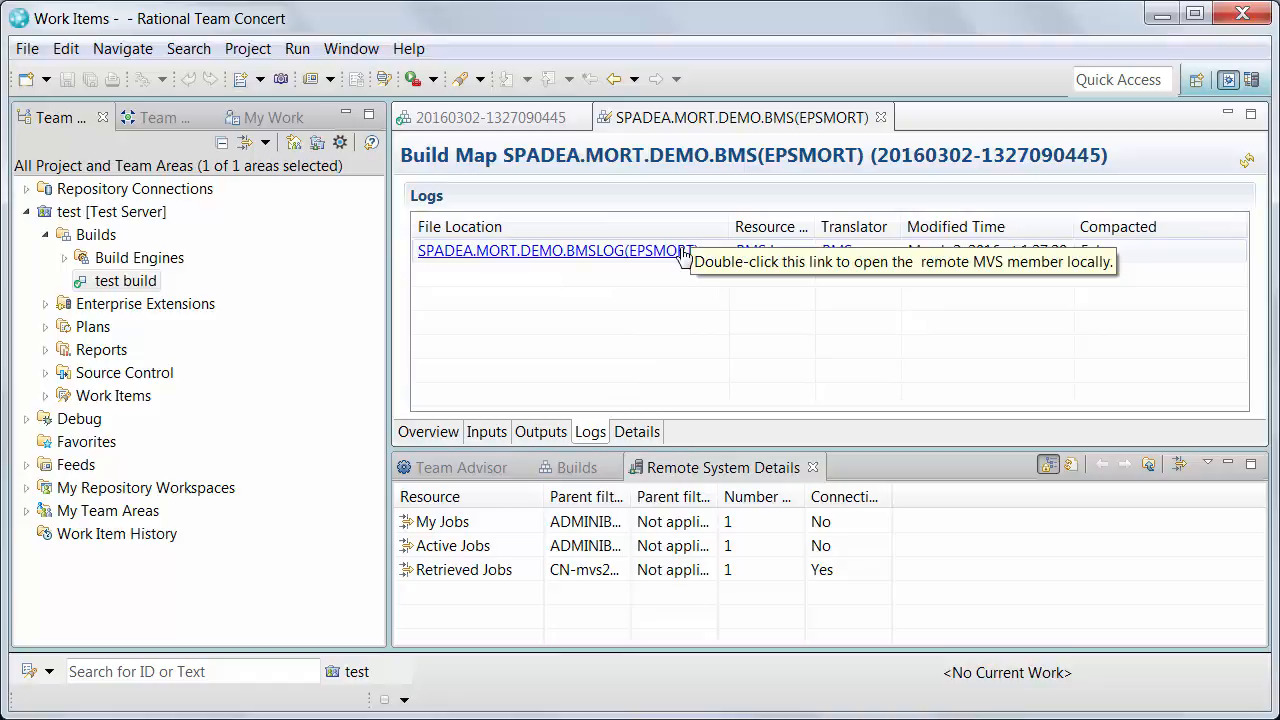
double_click(552, 250)
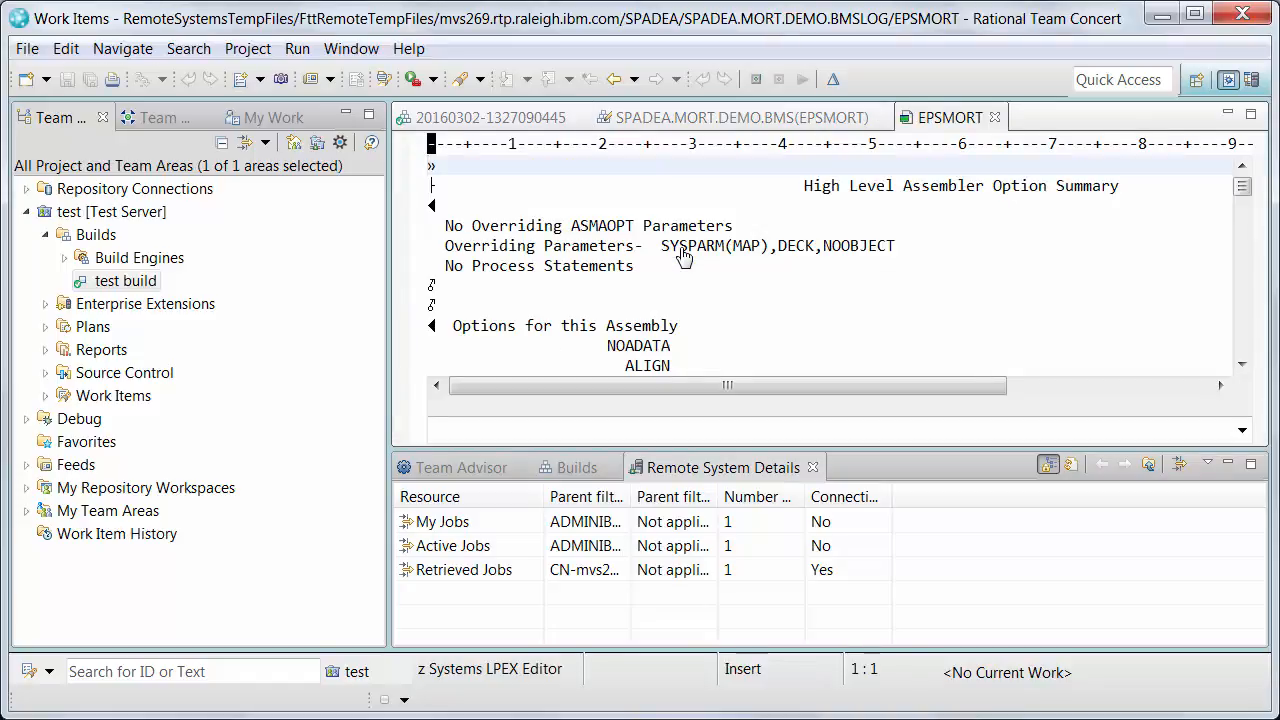